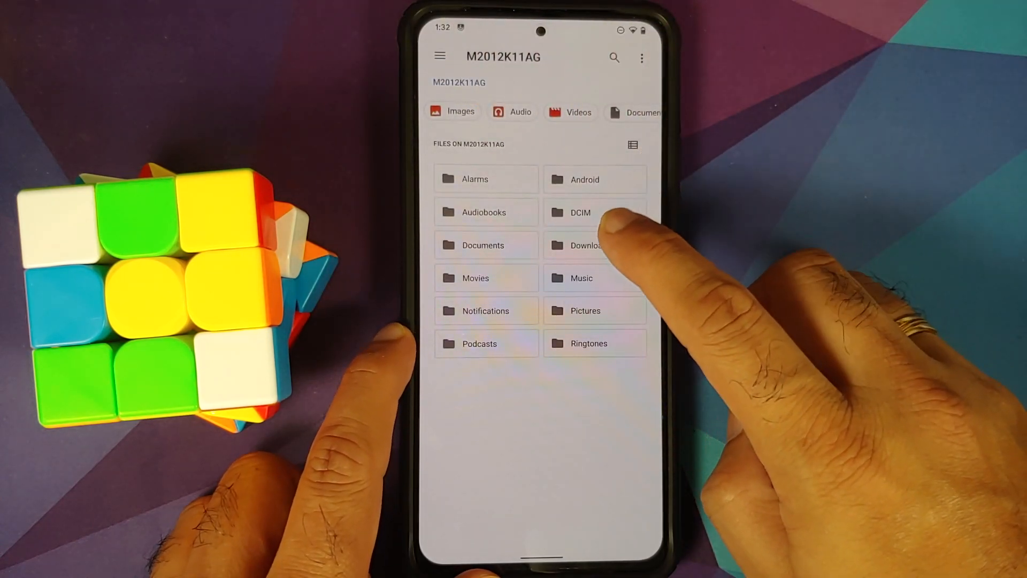
# Copy Magisk-v23.0.apk into Download, creating the duplicate 'Magisk-v23.0 (1)'
pyautogui.click(585, 245)
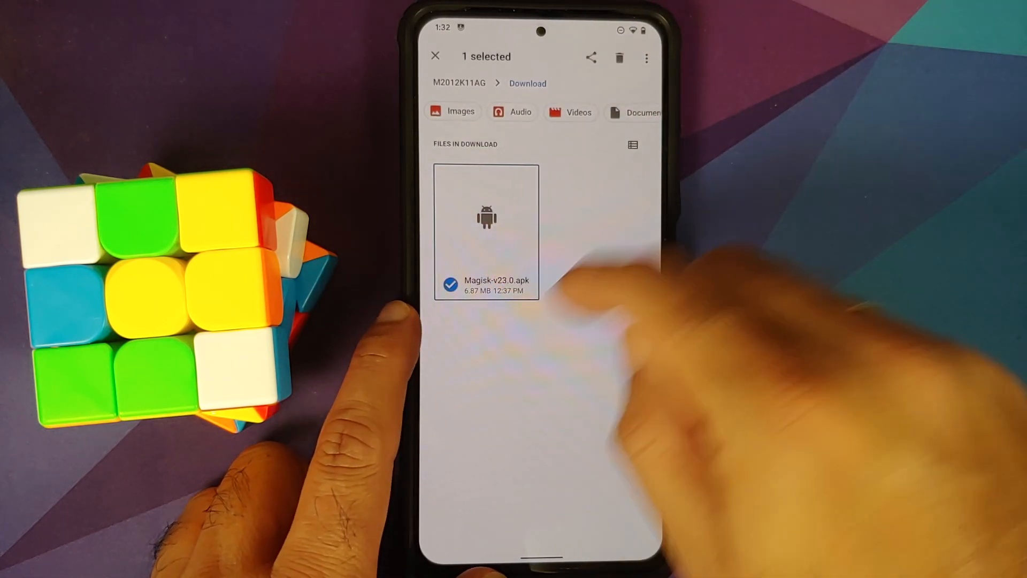
pyautogui.click(647, 58)
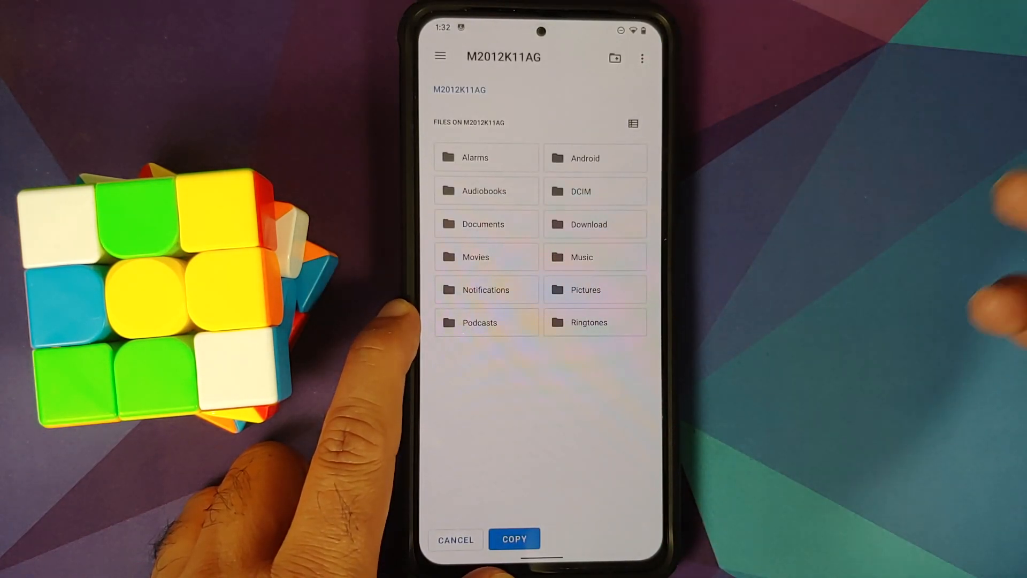
pyautogui.click(588, 224)
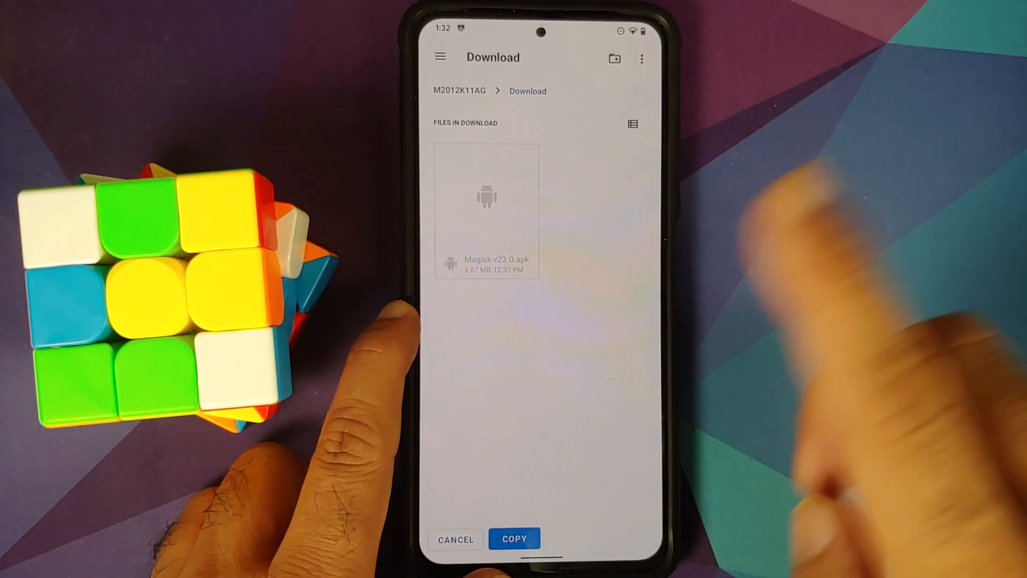
pyautogui.click(514, 538)
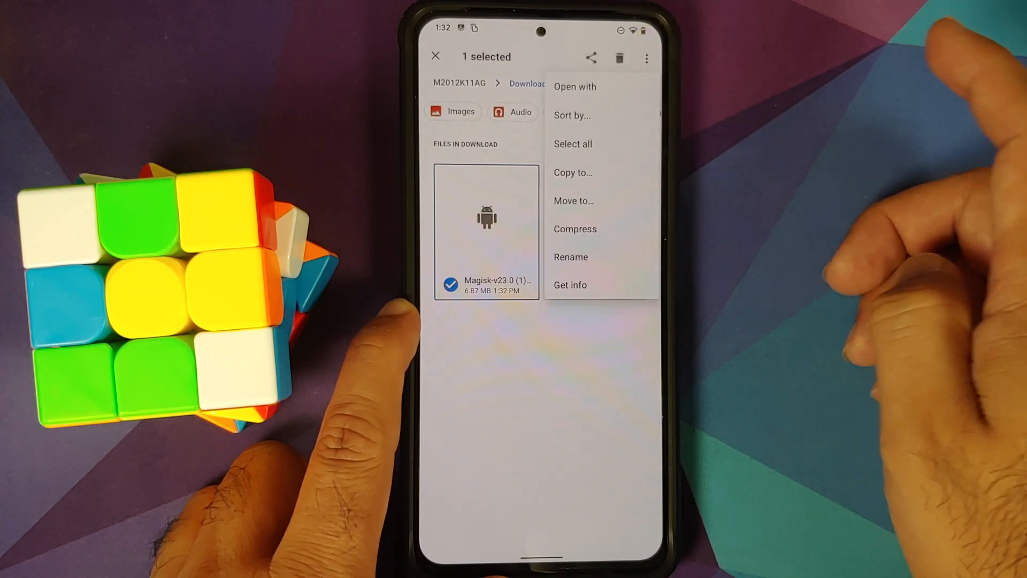
# Rename the 'Magisk-v23.0 (1)' copy to uninstall.zip
pyautogui.click(571, 257)
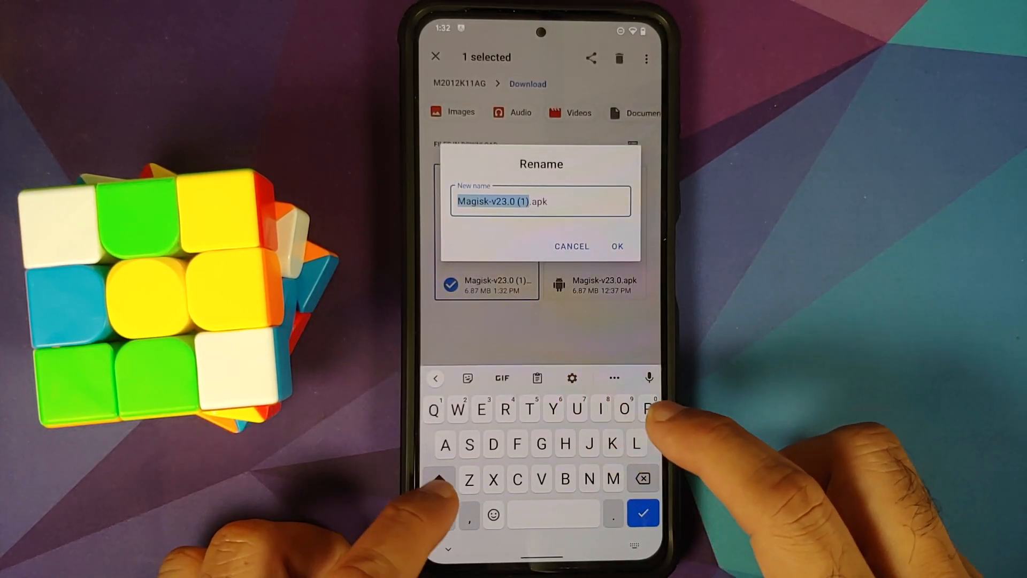
pyautogui.write('uninstall.zip')
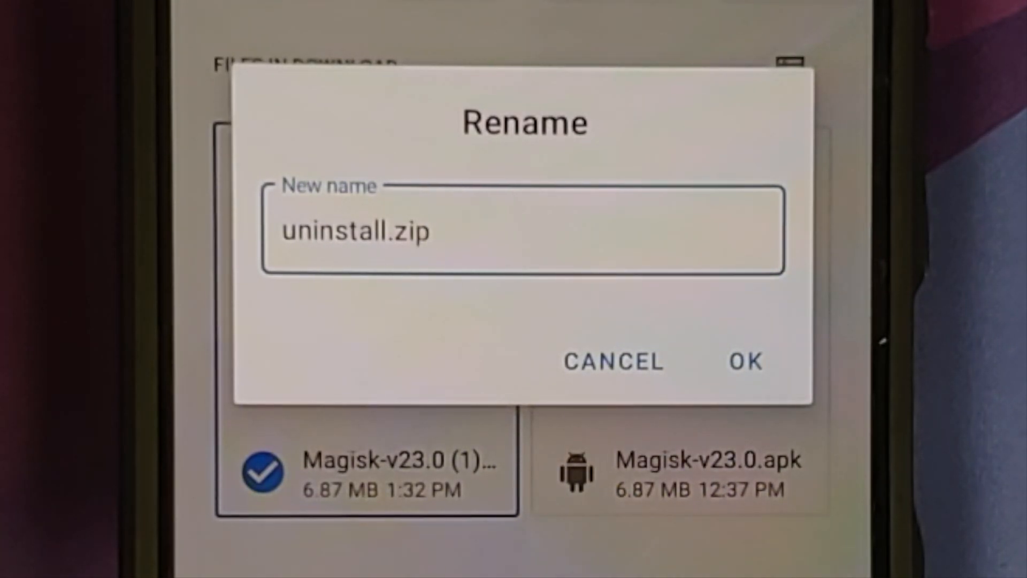
pyautogui.click(744, 362)
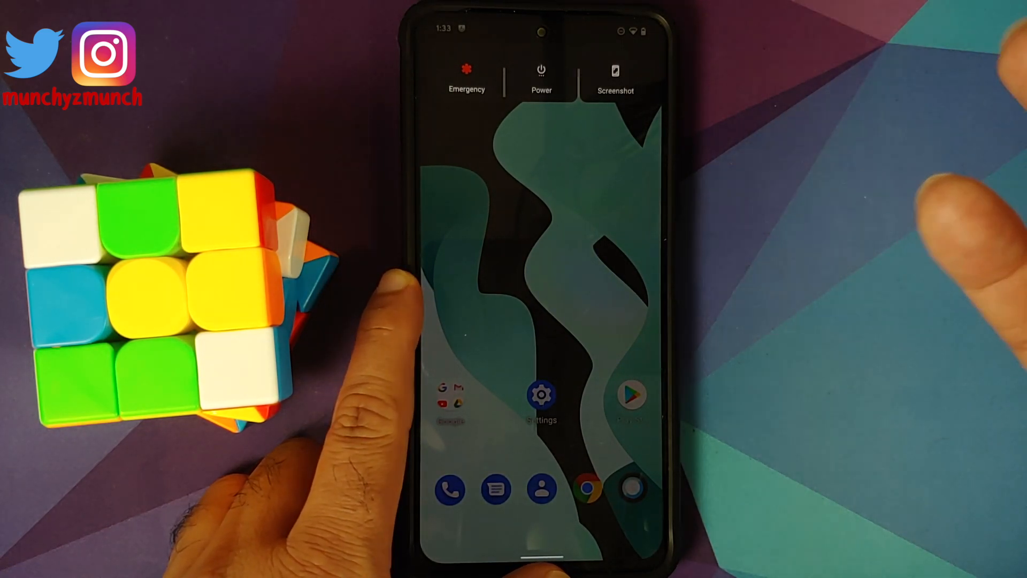
# Restart the phone from the power menu into TWRP 3.5.2 recovery
pyautogui.click(541, 73)
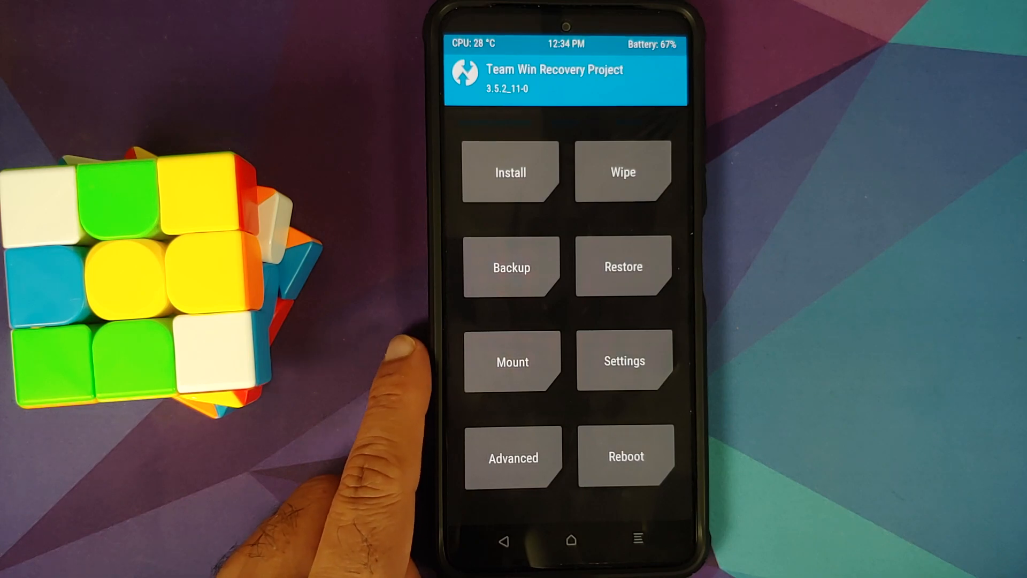
# Back up only the Boot partition, with Data unchecked and the name ending in 'kernel'
pyautogui.click(511, 266)
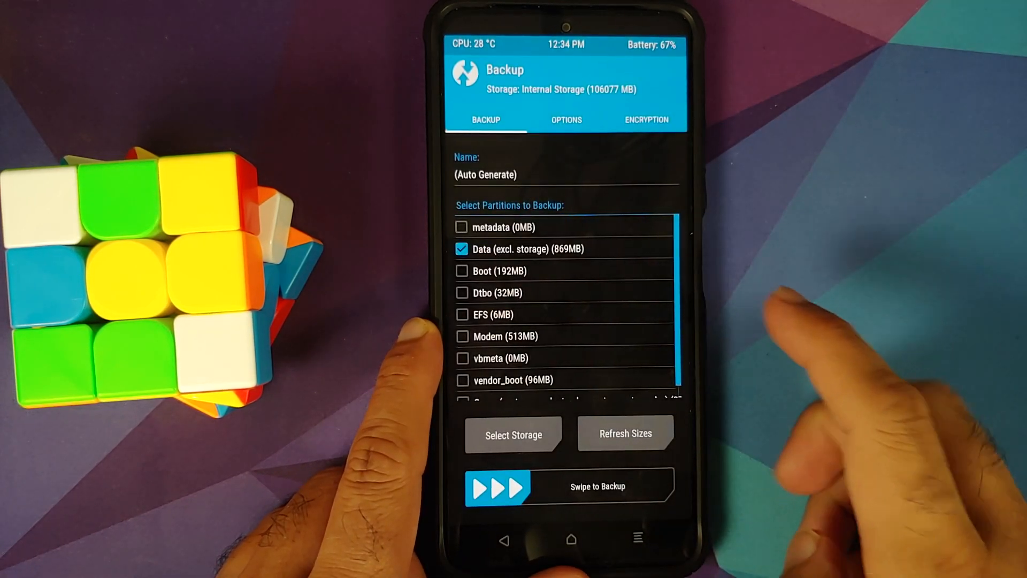
pyautogui.click(462, 249)
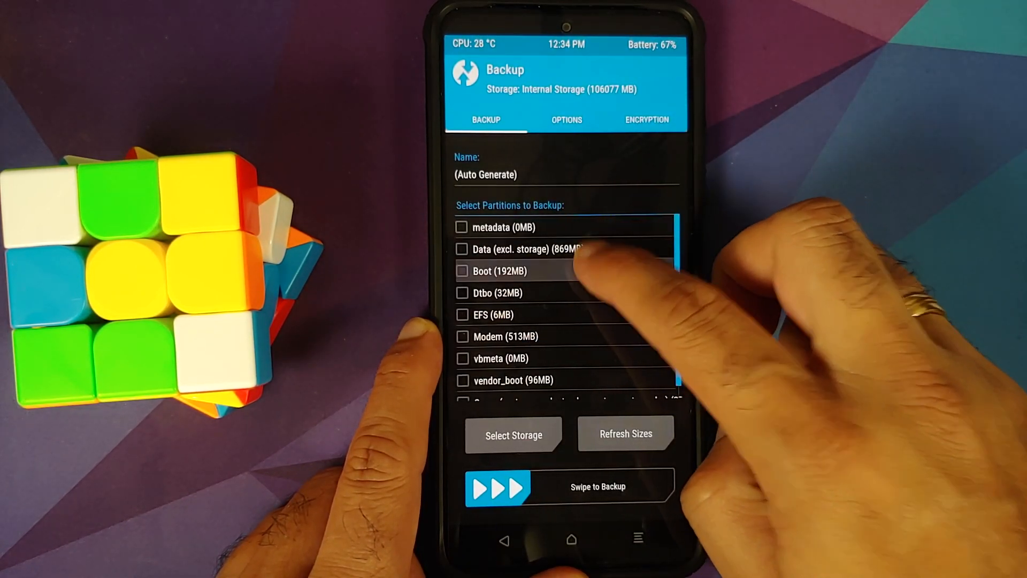
pyautogui.click(462, 271)
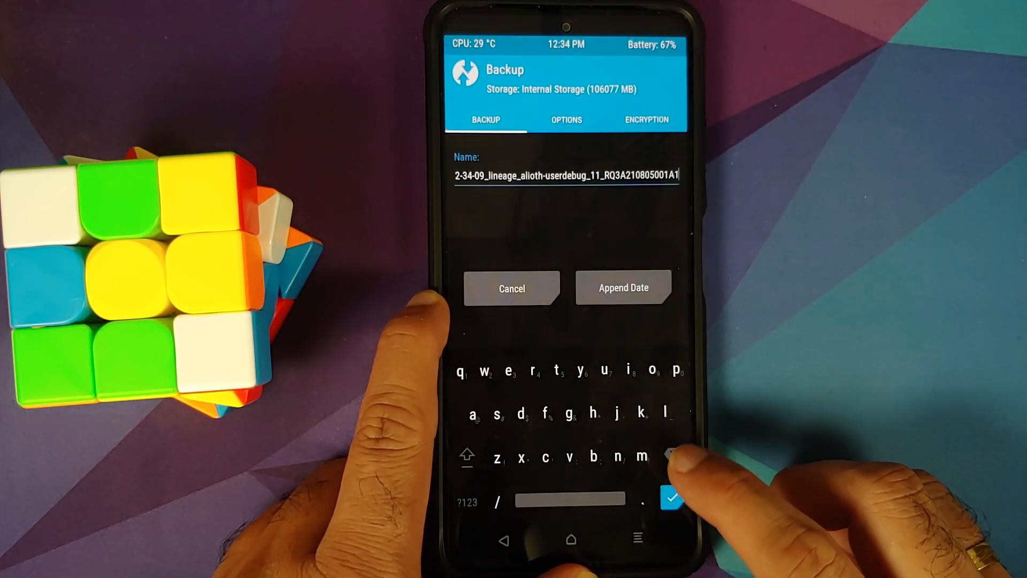
pyautogui.click(623, 288)
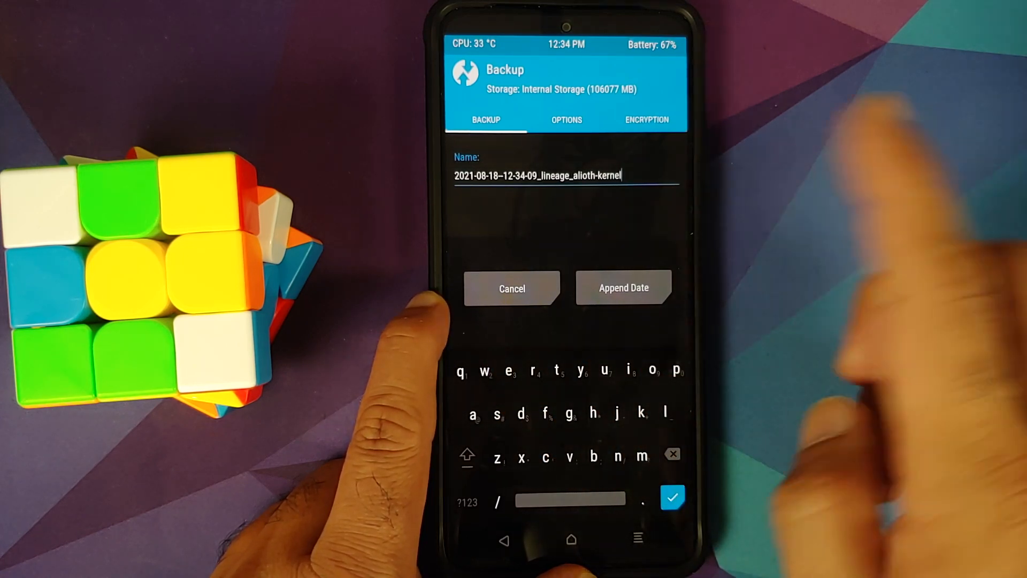
pyautogui.click(672, 498)
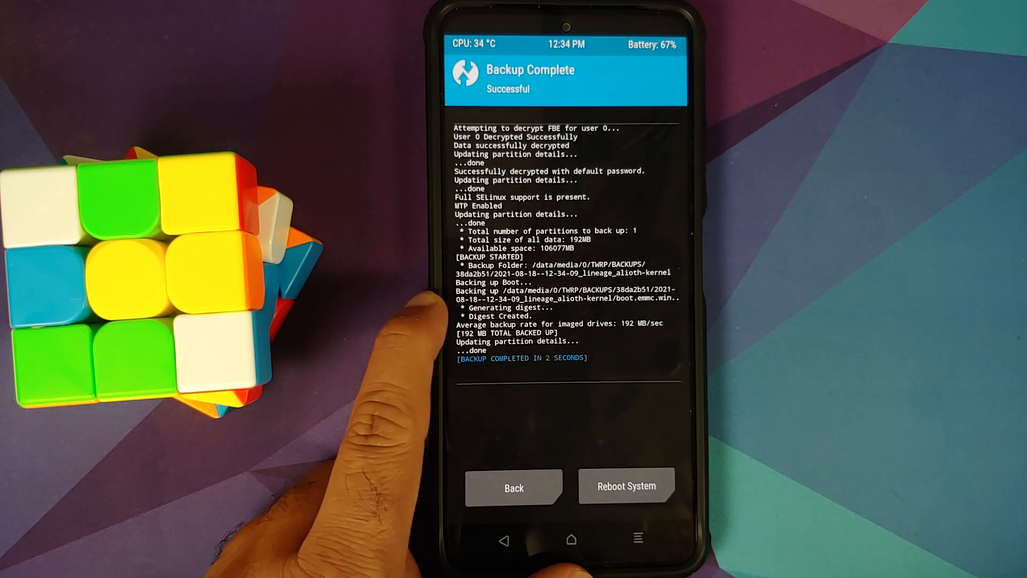
pyautogui.moveTo(406, 360)
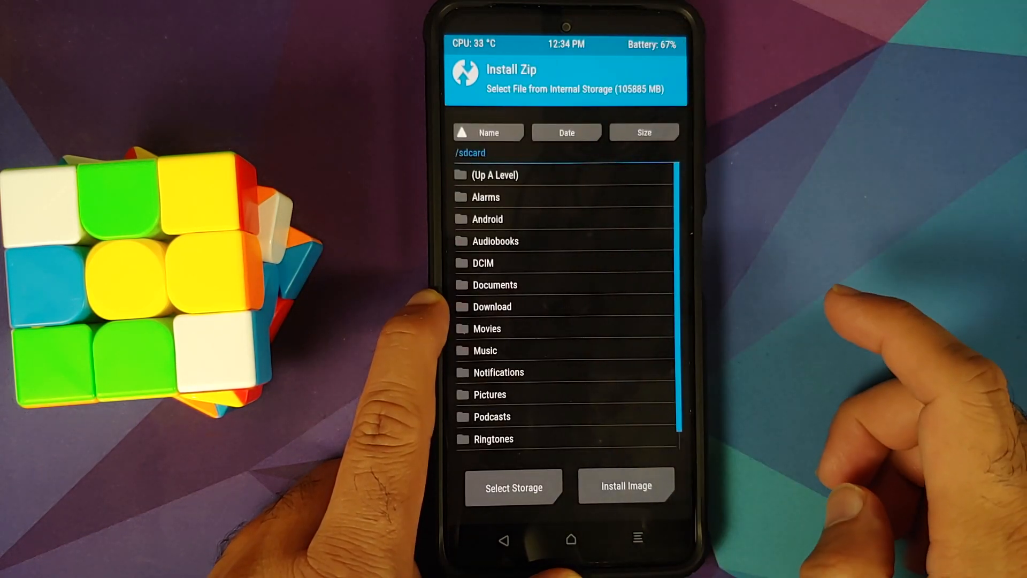
# Flash Magisk-v23.0.apk from the Download folder through TWRP's installer
pyautogui.click(492, 306)
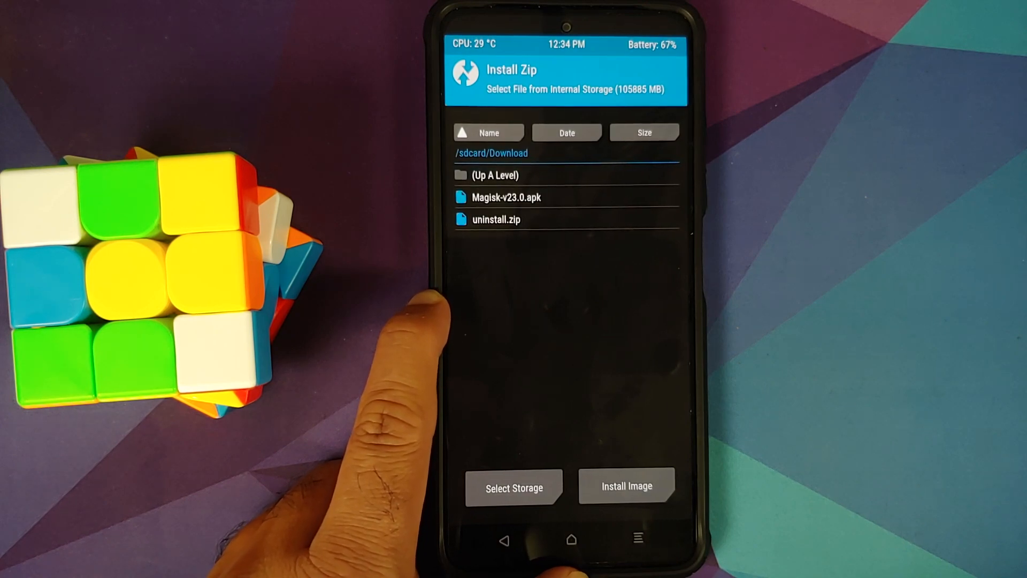
pyautogui.click(506, 197)
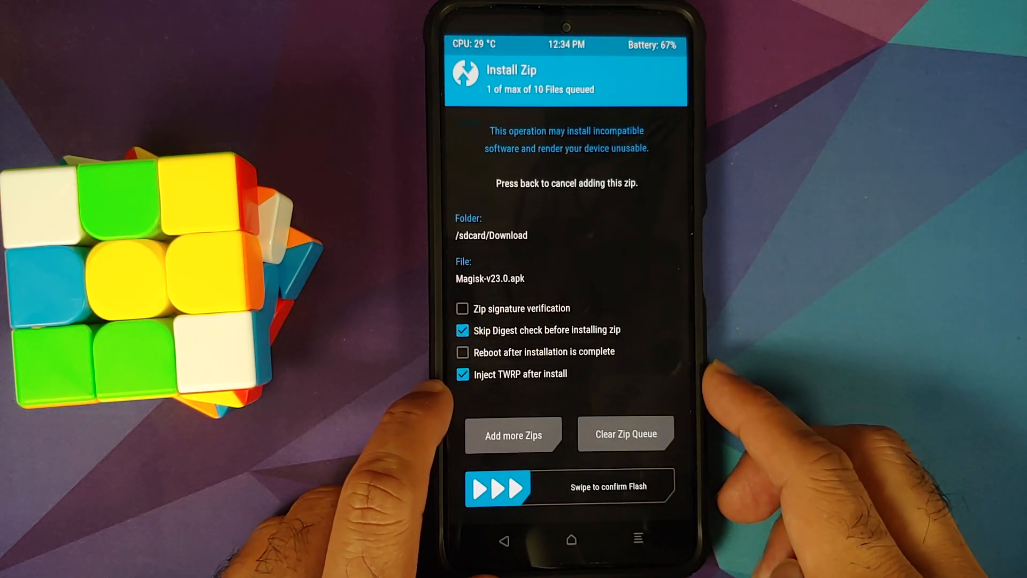
pyautogui.click(463, 374)
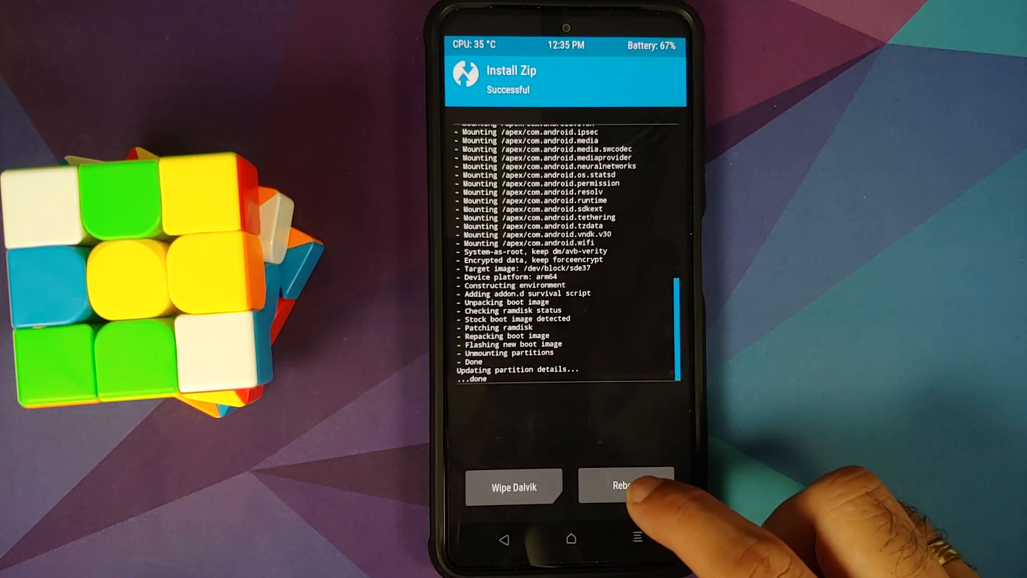
# Reboot from TWRP into Android and view the app drawer listing Magisk
pyautogui.click(624, 487)
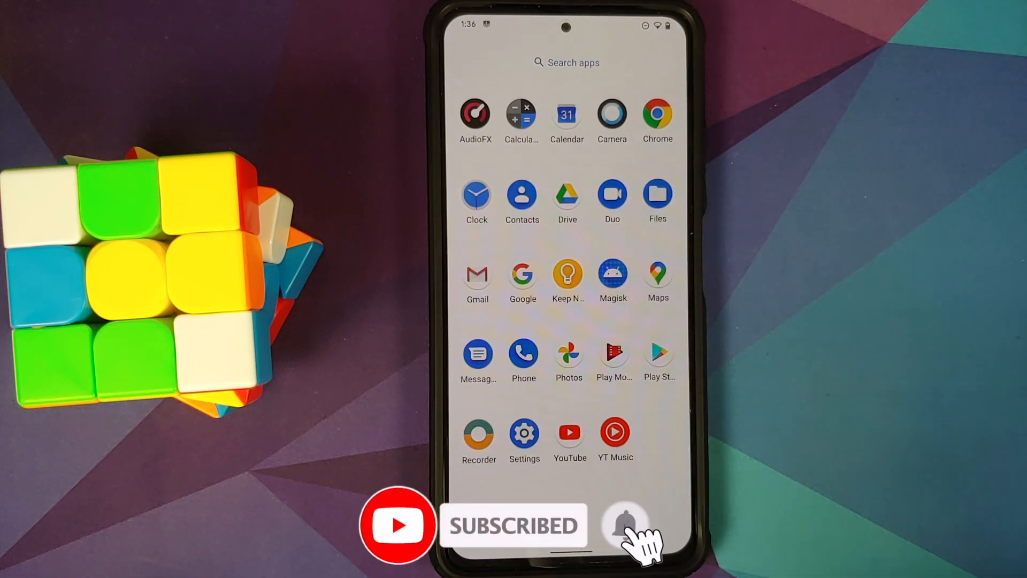
pyautogui.click(658, 196)
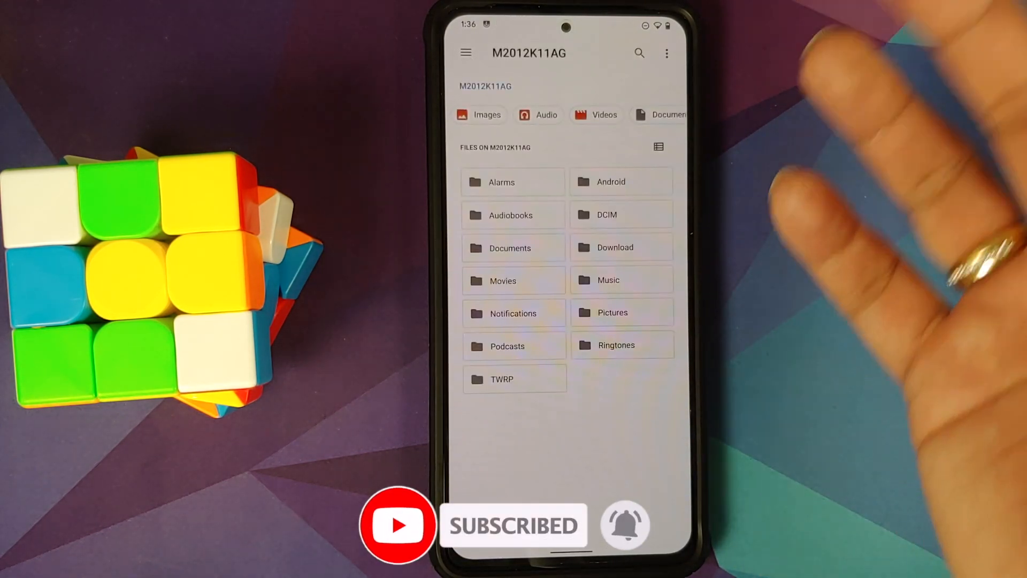
pyautogui.click(615, 247)
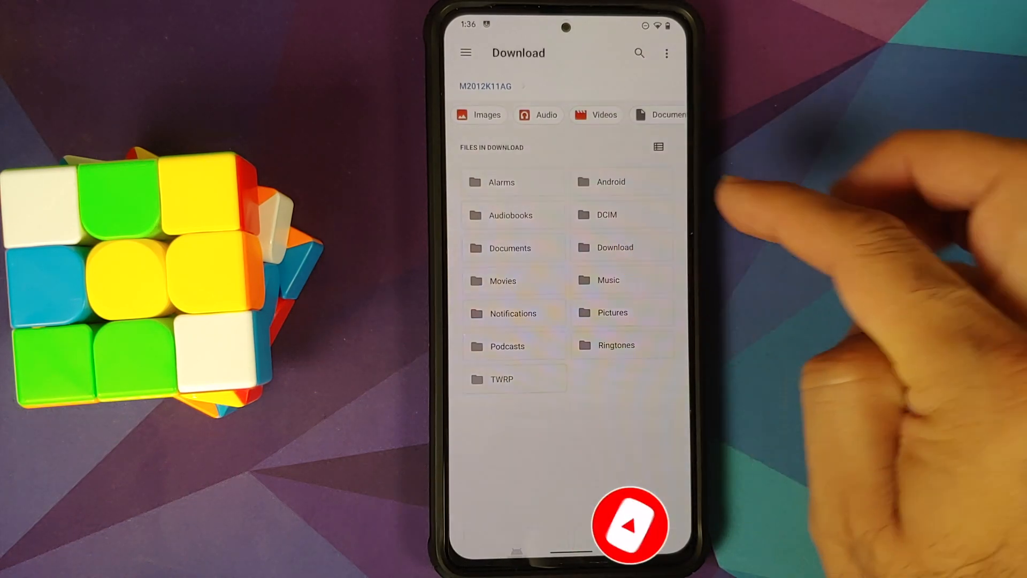
pyautogui.click(615, 247)
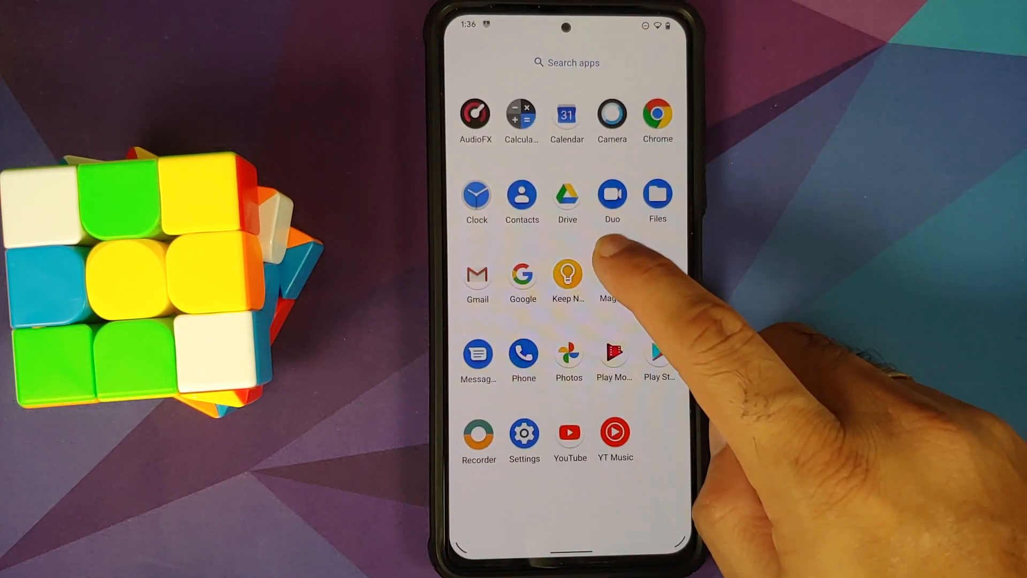
# Upgrade to the full Magisk app, allowing unknown sources, then open it
pyautogui.click(607, 278)
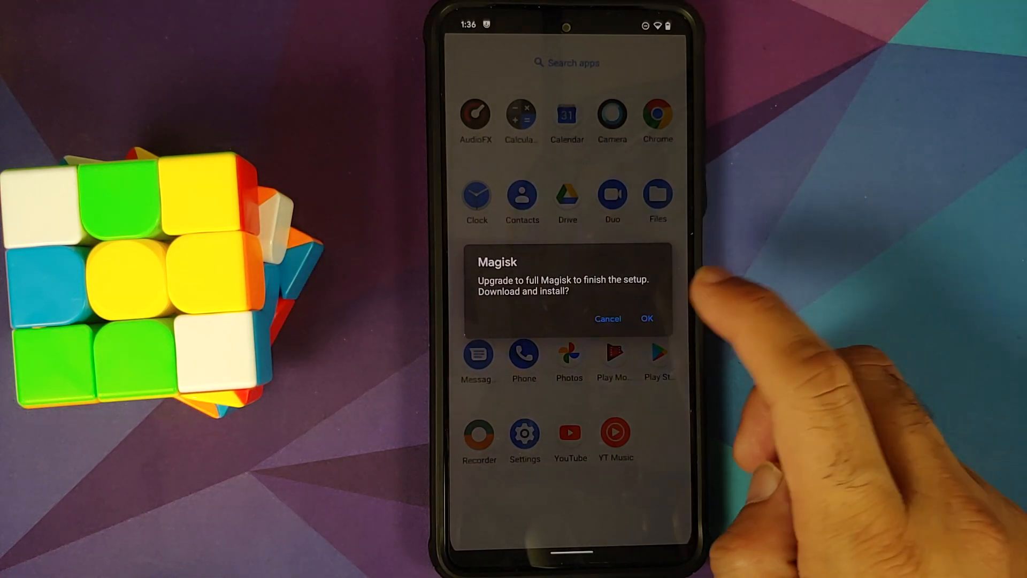
pyautogui.click(647, 319)
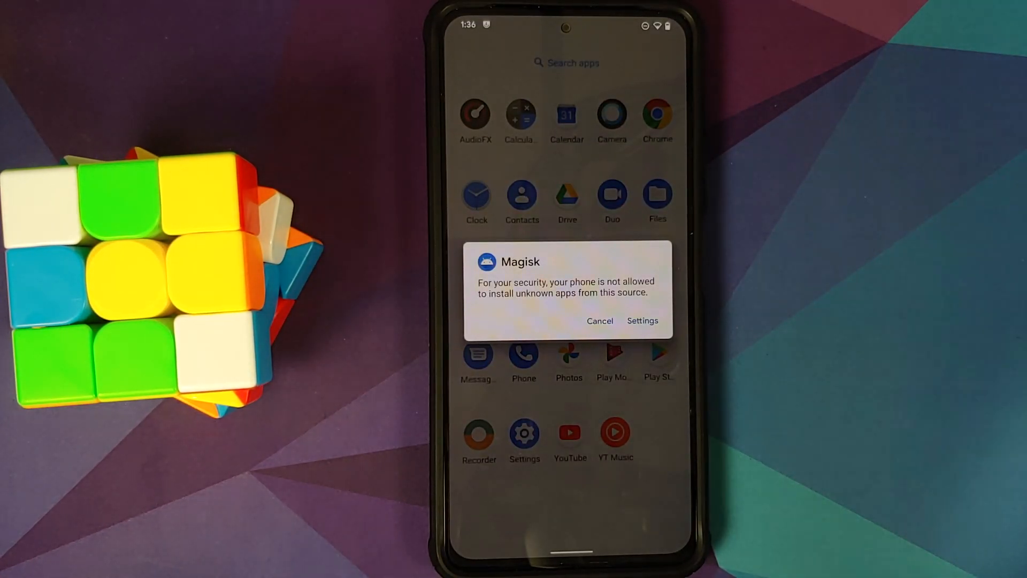
pyautogui.click(643, 321)
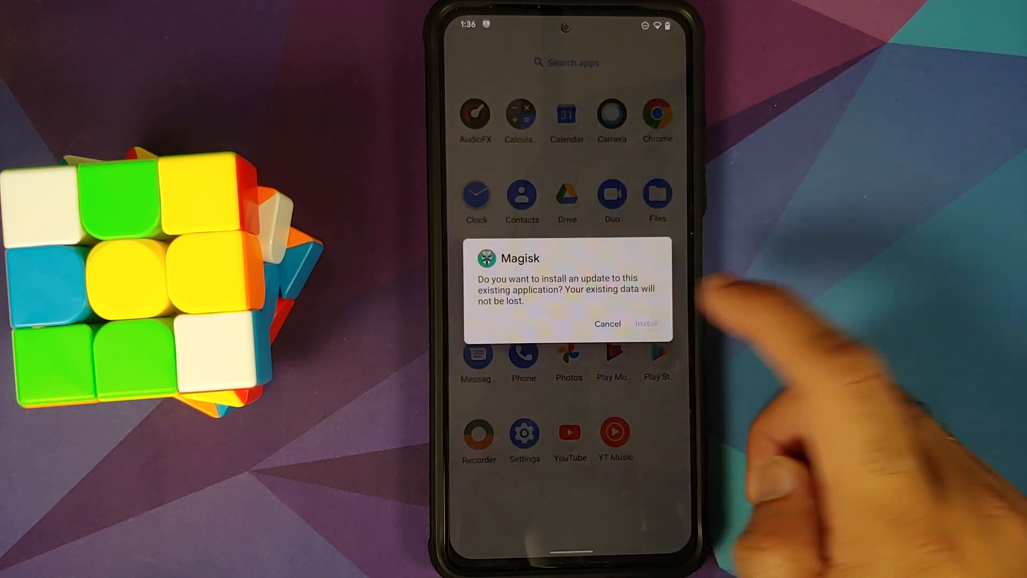
pyautogui.click(647, 324)
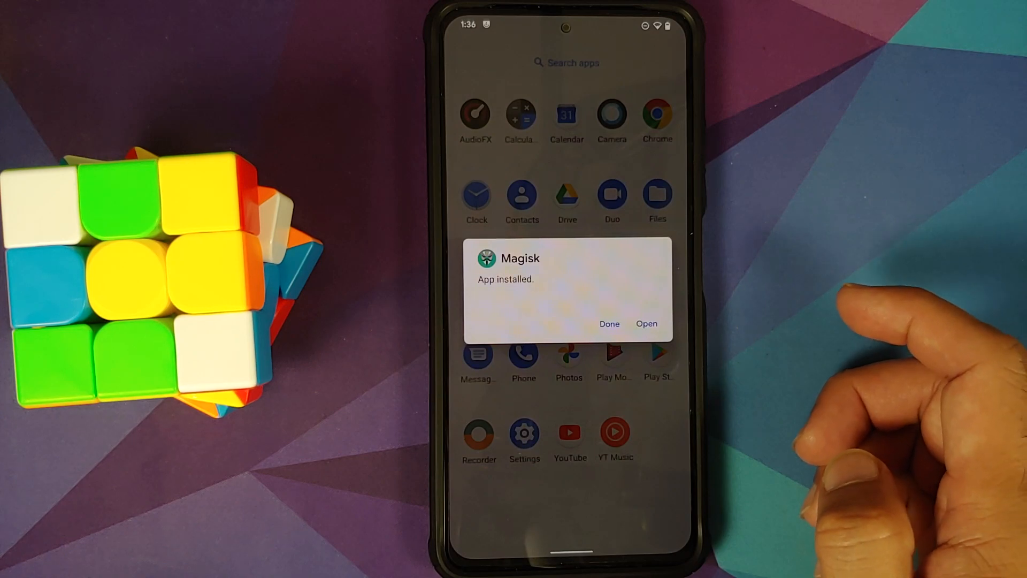
pyautogui.click(646, 324)
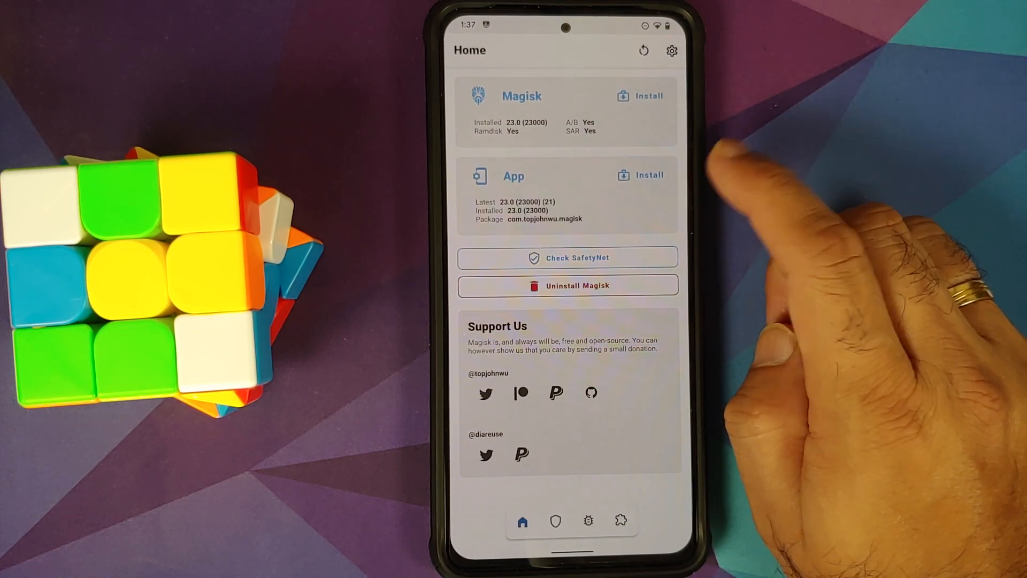
# Confirm Magisk 23.0 is installed, then exit to the home screen's power menu
pyautogui.click(567, 257)
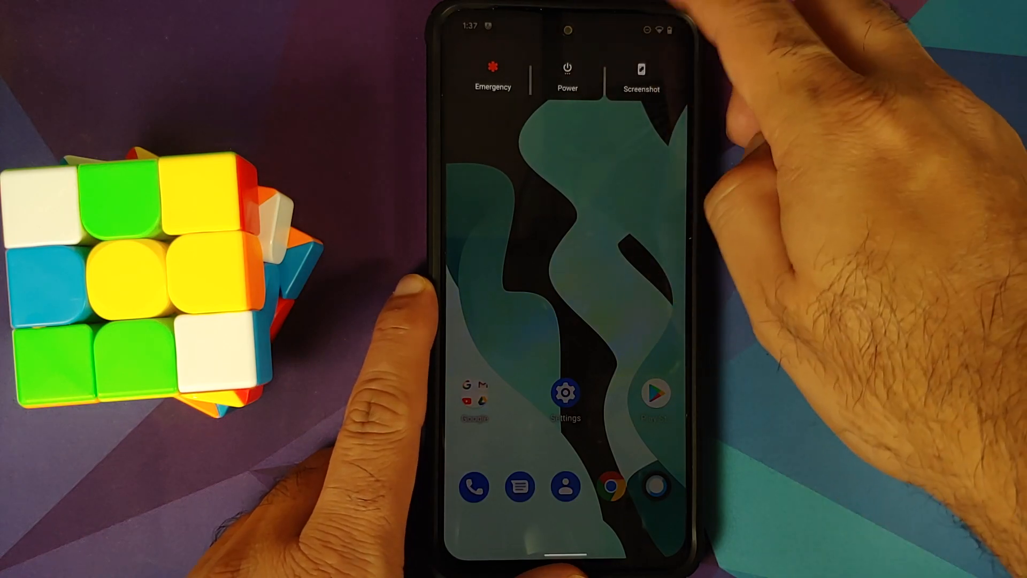
# Restart the phone from the power menu into TWRP recovery
pyautogui.click(567, 72)
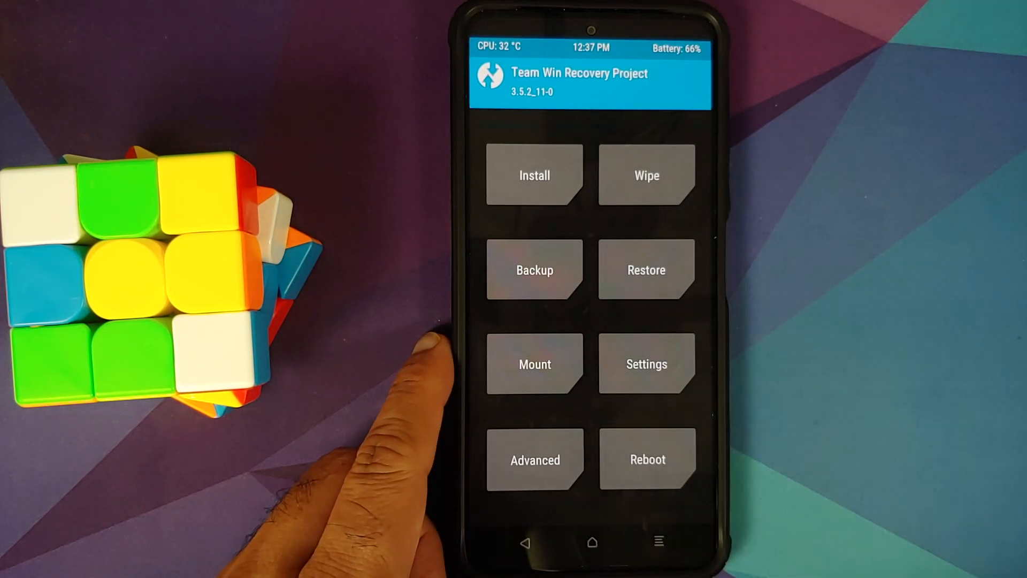
pyautogui.moveTo(426, 367)
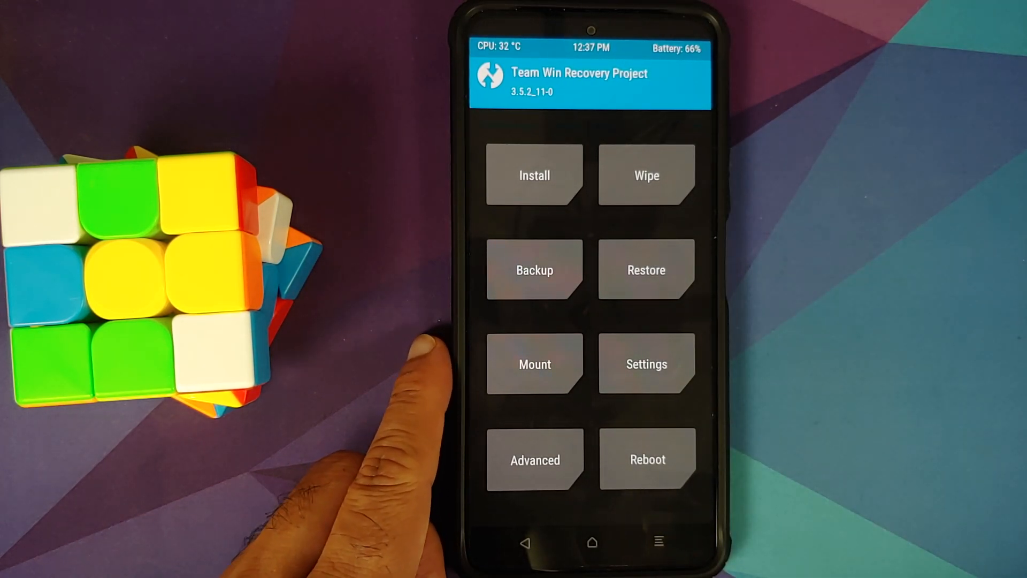
pyautogui.click(646, 269)
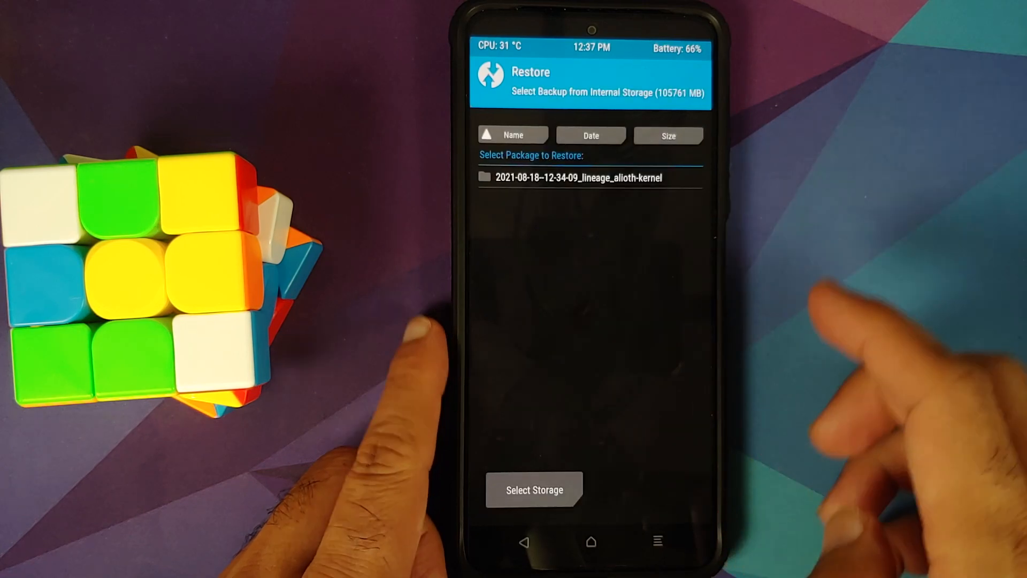
pyautogui.click(579, 178)
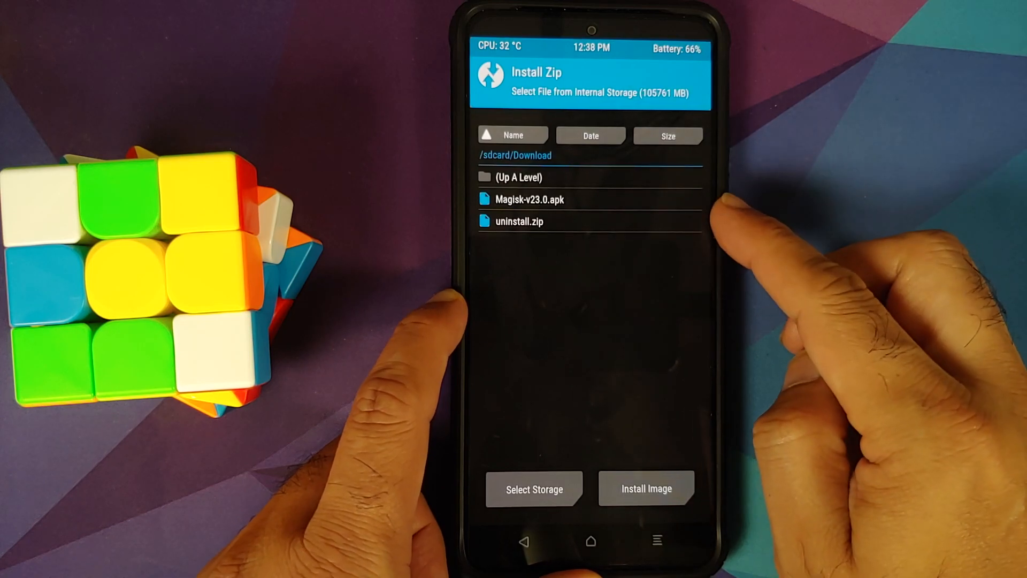
pyautogui.moveTo(773, 262)
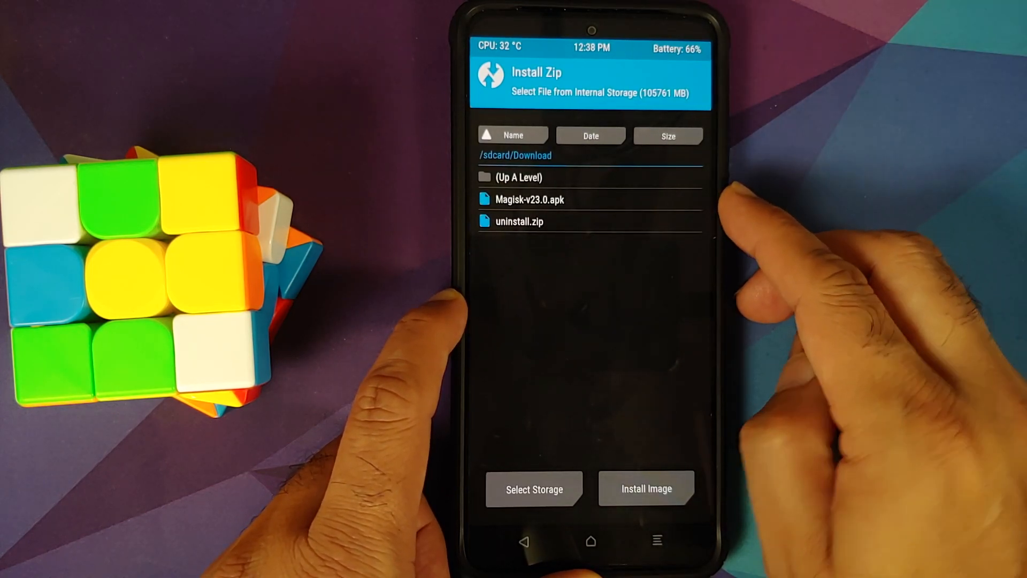
pyautogui.click(519, 221)
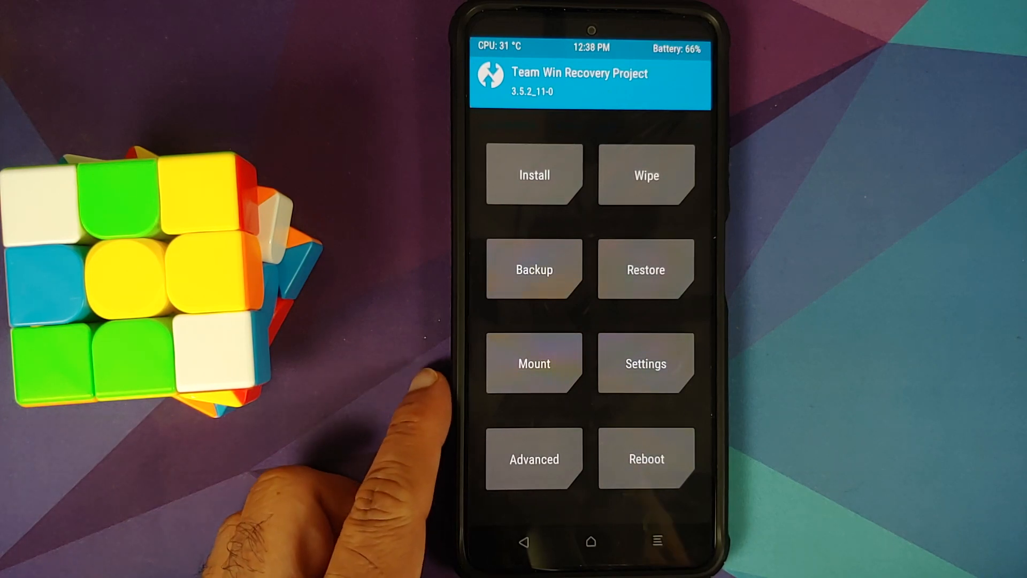
# Open TWRP's Reboot options listing System, Power Off, Recovery, Bootloader and Fastboot
pyautogui.click(534, 269)
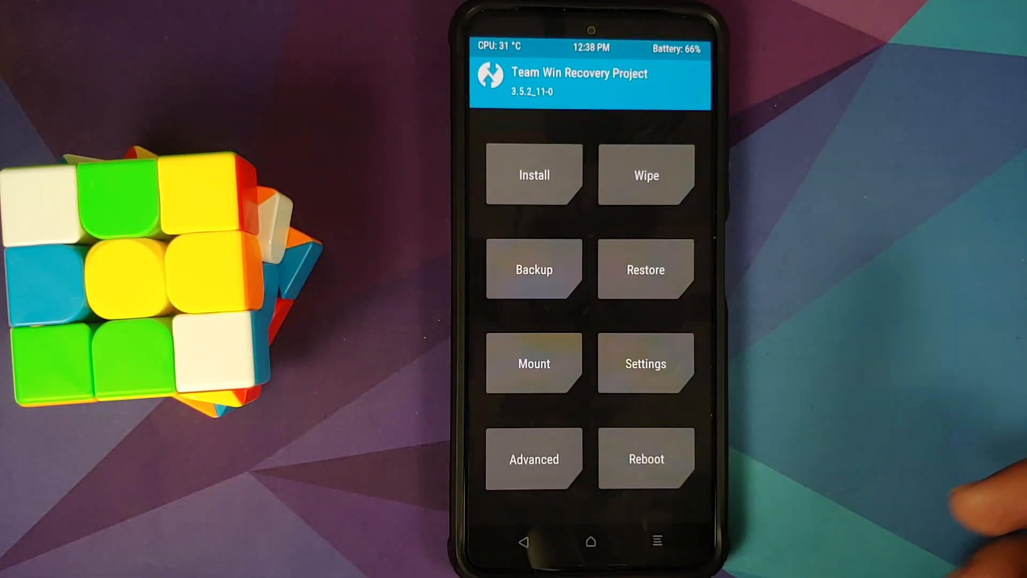
pyautogui.click(646, 459)
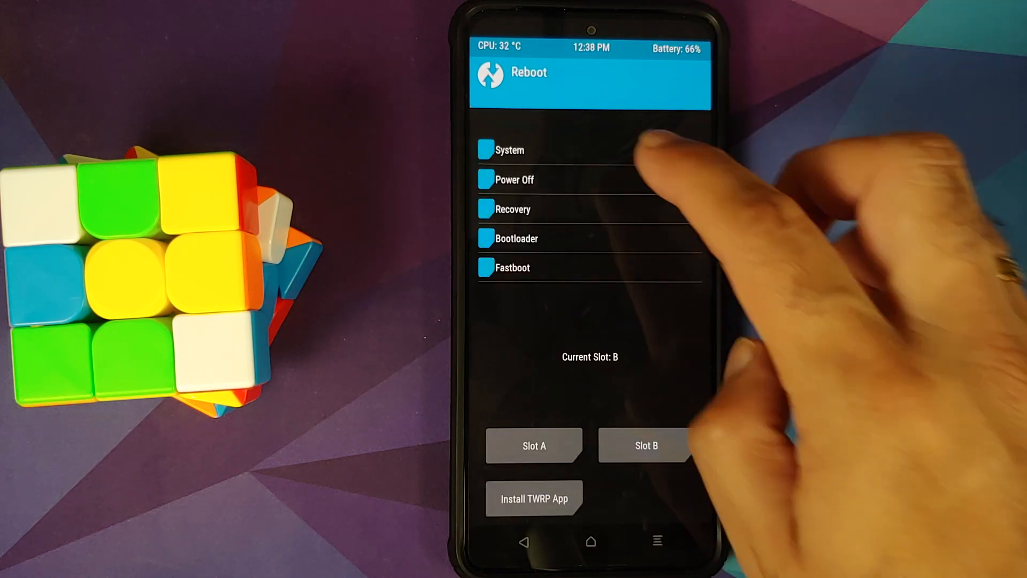